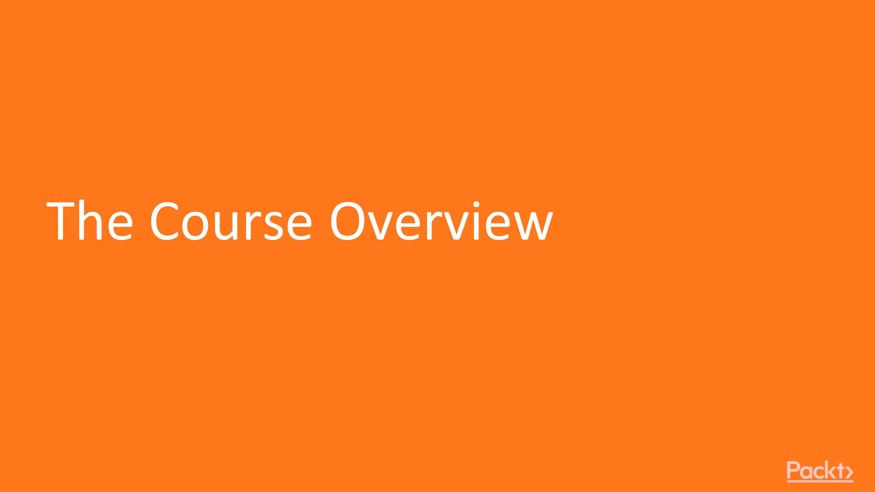
Step: Run 'which pip' in the cmd tab to show pip resolving to Anaconda3 Scripts
{"action": "key", "text": "right"}
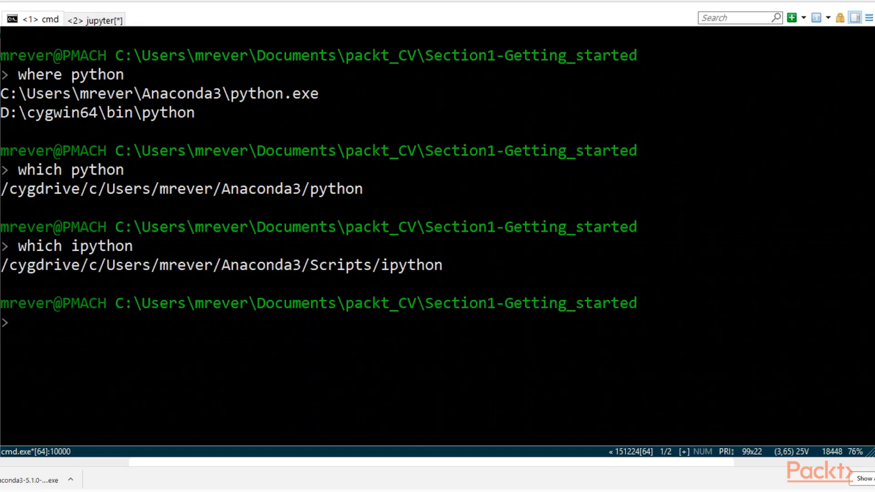
{"action": "type", "text": "which pip"}
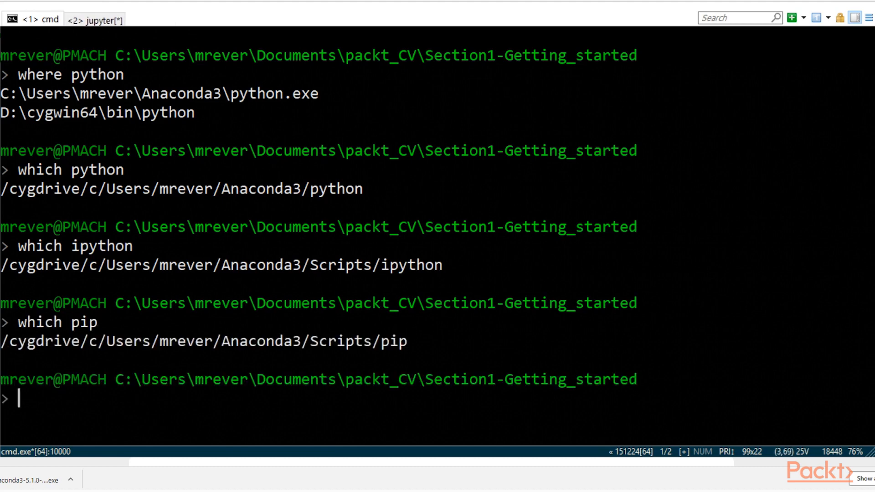
{"action": "type", "text": "whi"}
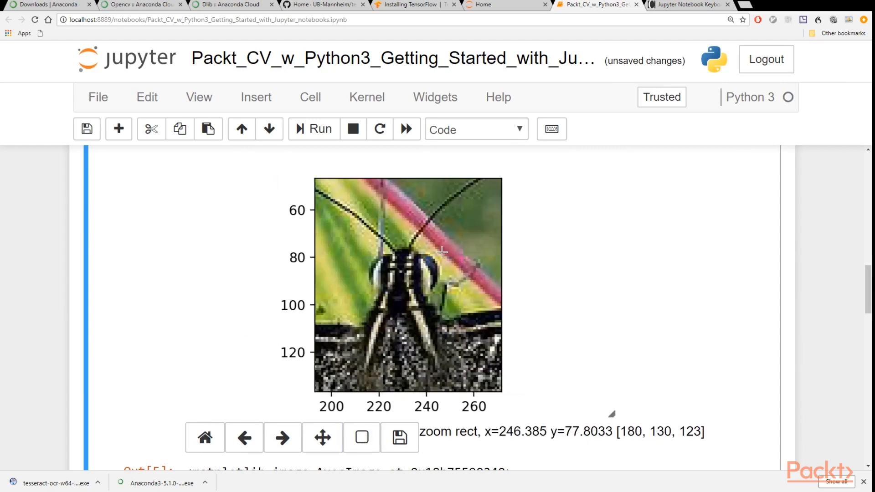
{"action": "mouse_move", "coordinate": [204, 437]}
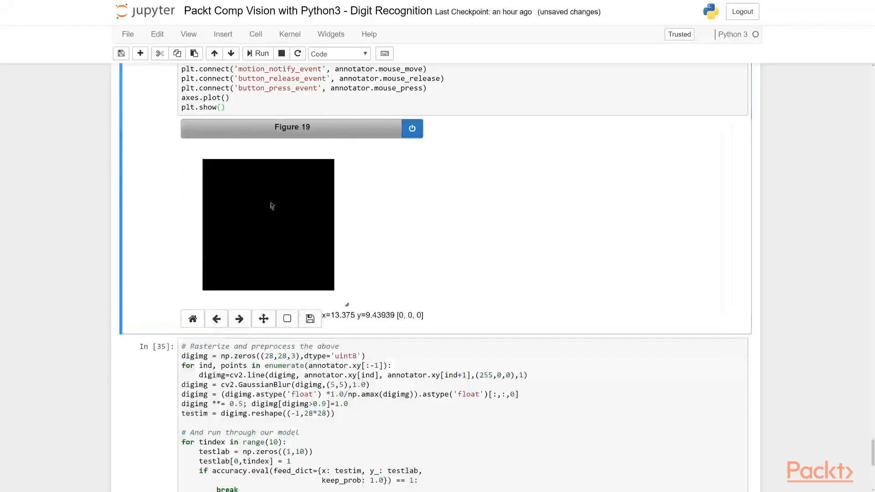
Step: Draw an 8 on the Figure 19 canvas and run the prediction cell
{"action": "left_click_drag", "start_coordinate": [279, 179], "coordinate": [268, 268]}
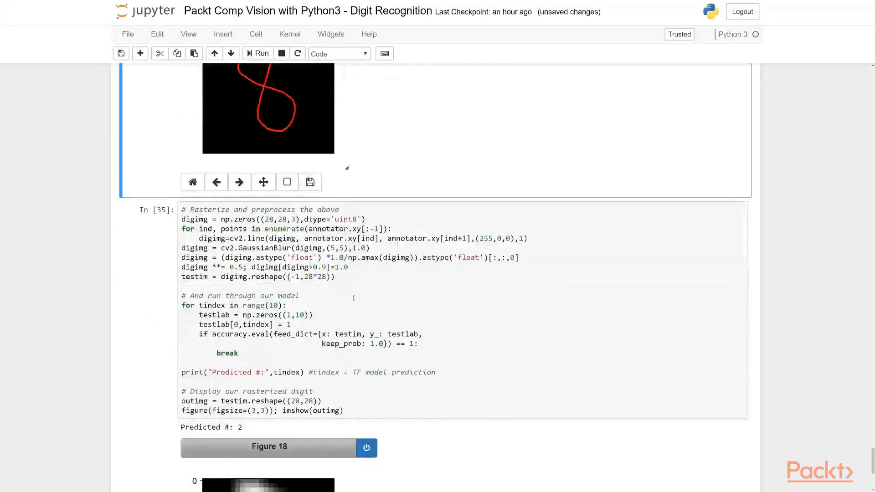
{"action": "left_click", "coordinate": [257, 53]}
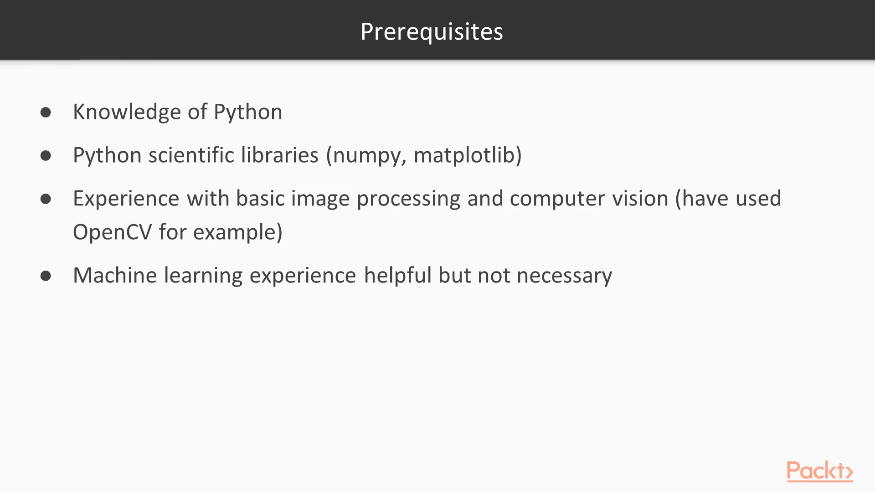
Step: Advance from the Prerequisites slide to the Python 2 versus 3 slide
{"action": "key", "text": "Right"}
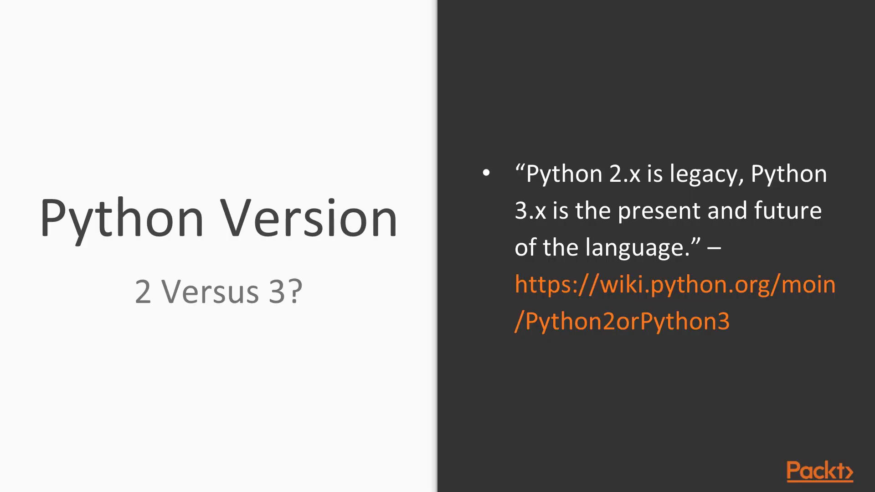